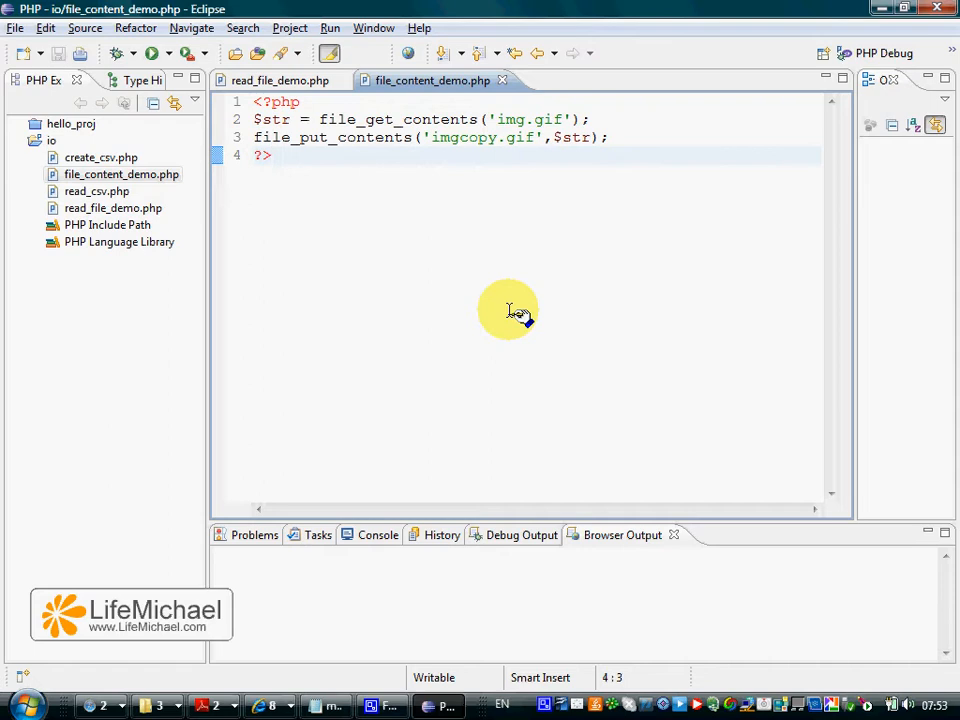
mouse_move(516, 322)
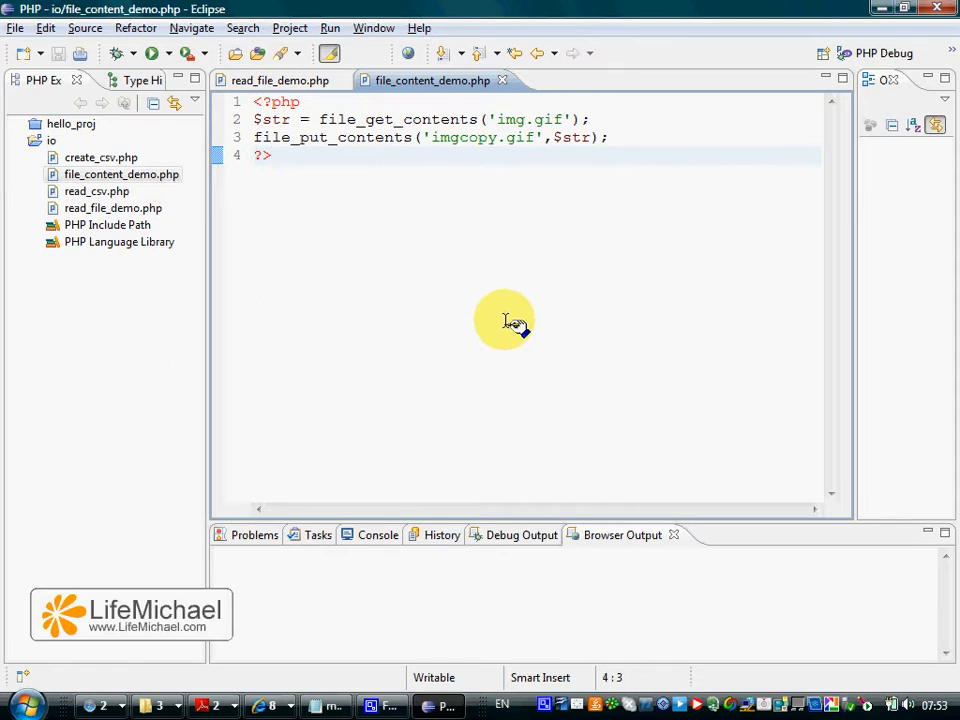
mouse_move(524, 322)
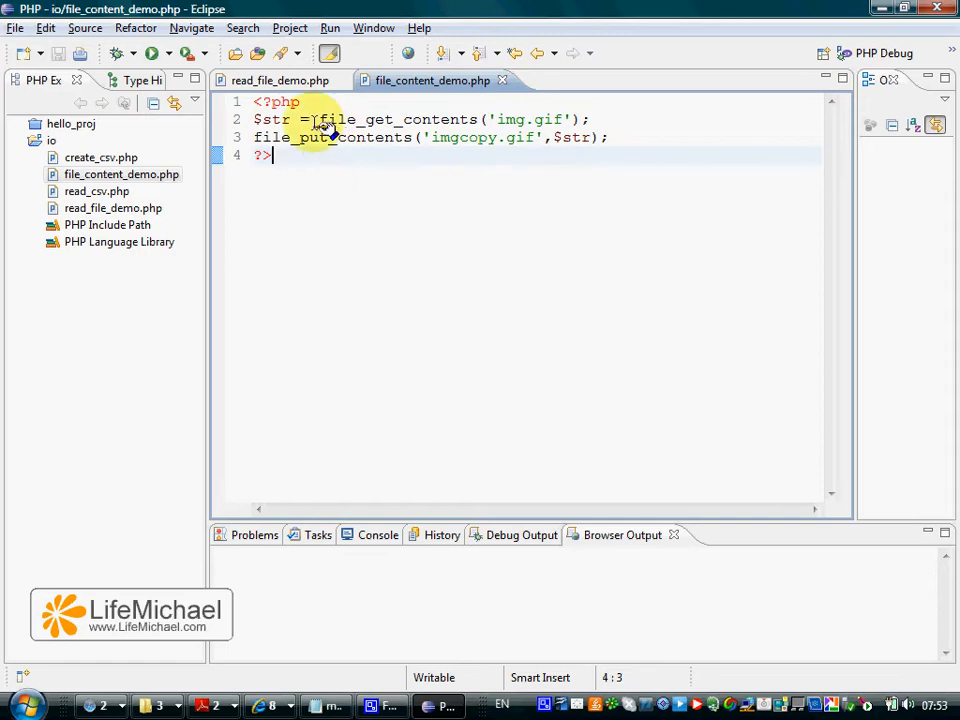
Step: Highlight the $str variable and the imgcopy.gif destination name in the script
double_click(398, 120)
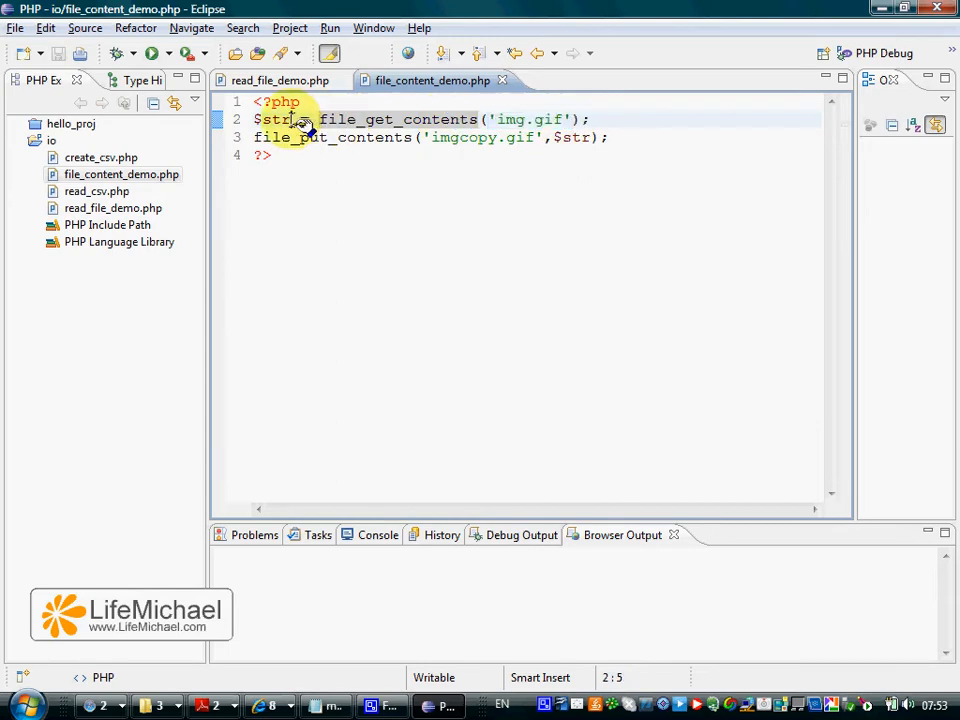
double_click(272, 120)
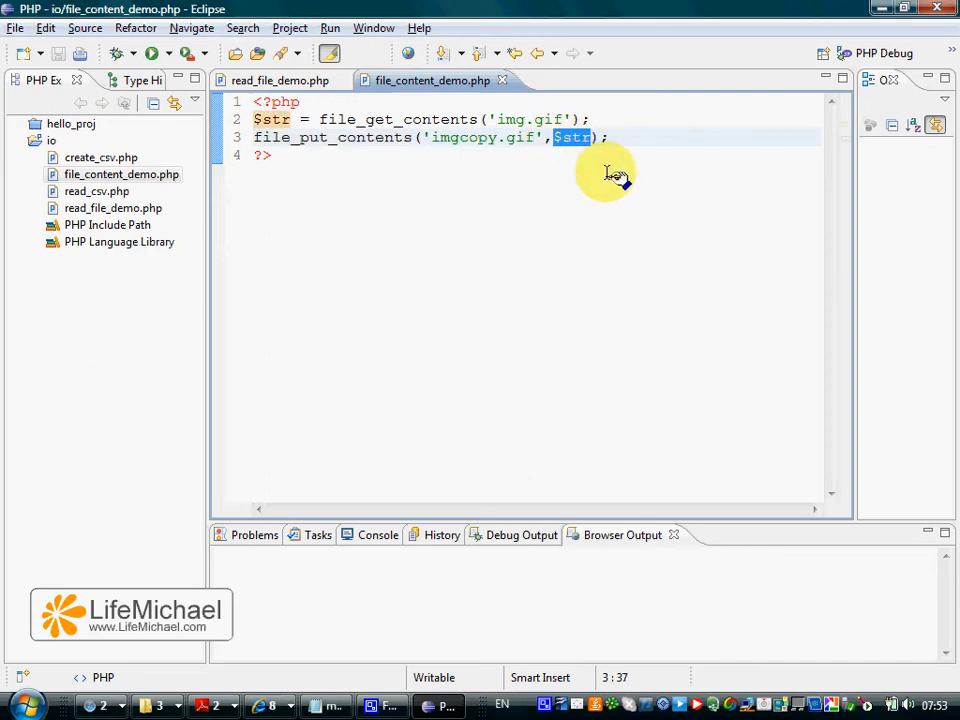
mouse_move(604, 176)
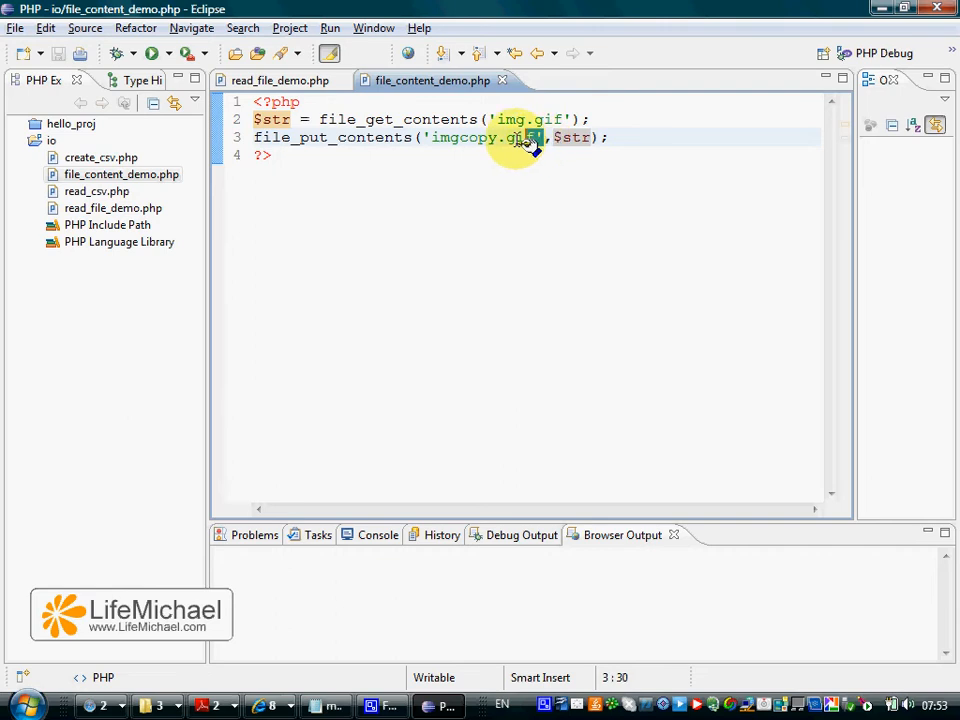
double_click(484, 136)
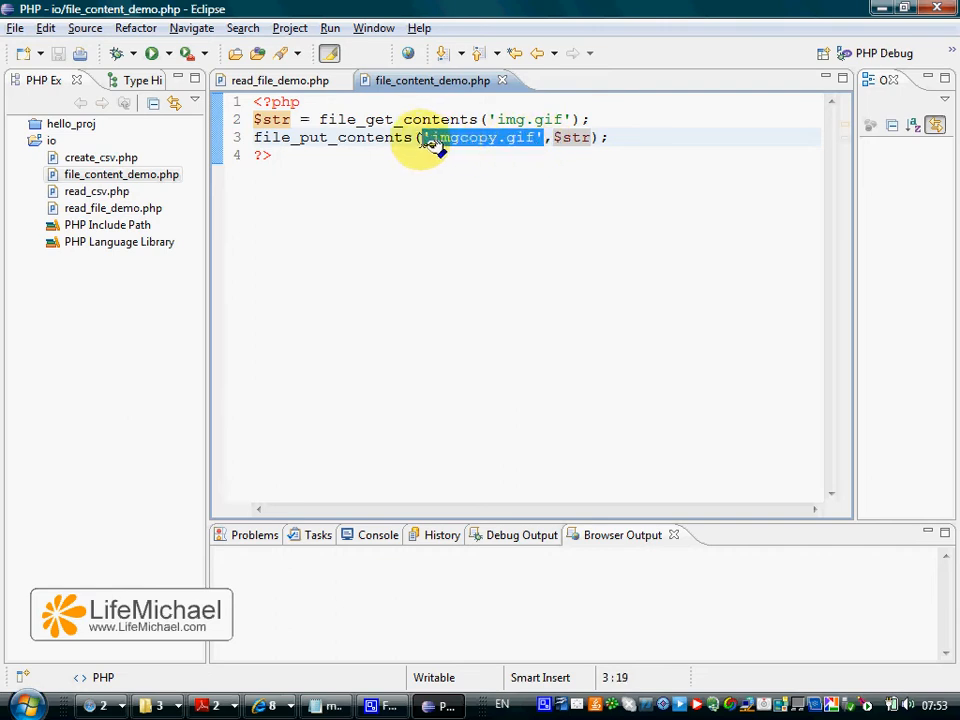
mouse_move(458, 220)
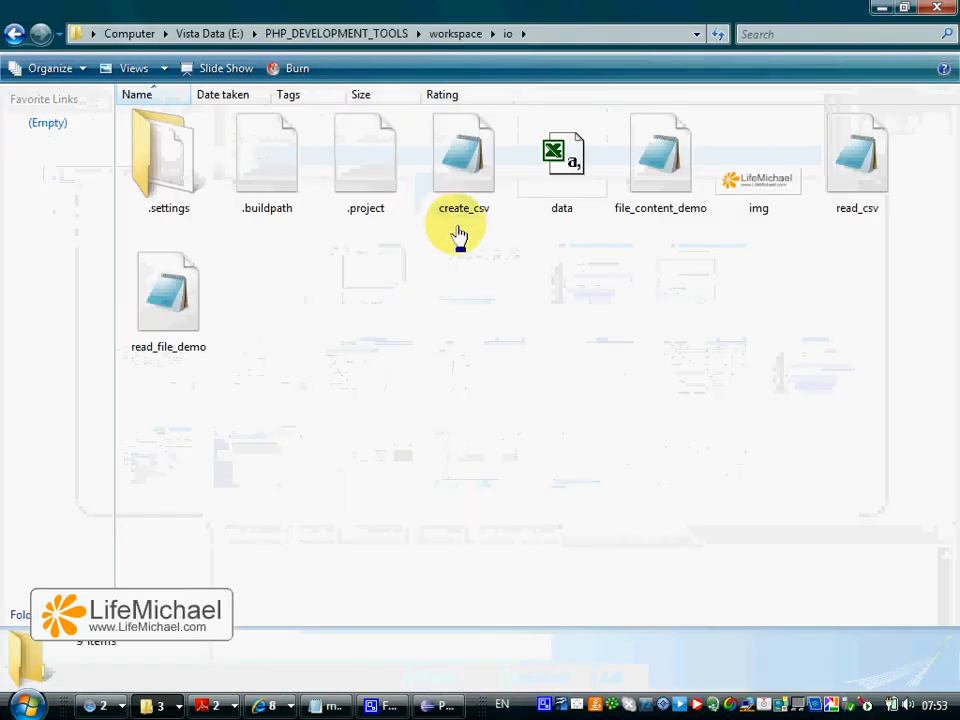
Step: View the img image file's details in the workspace\io Explorer folder
left_click(758, 160)
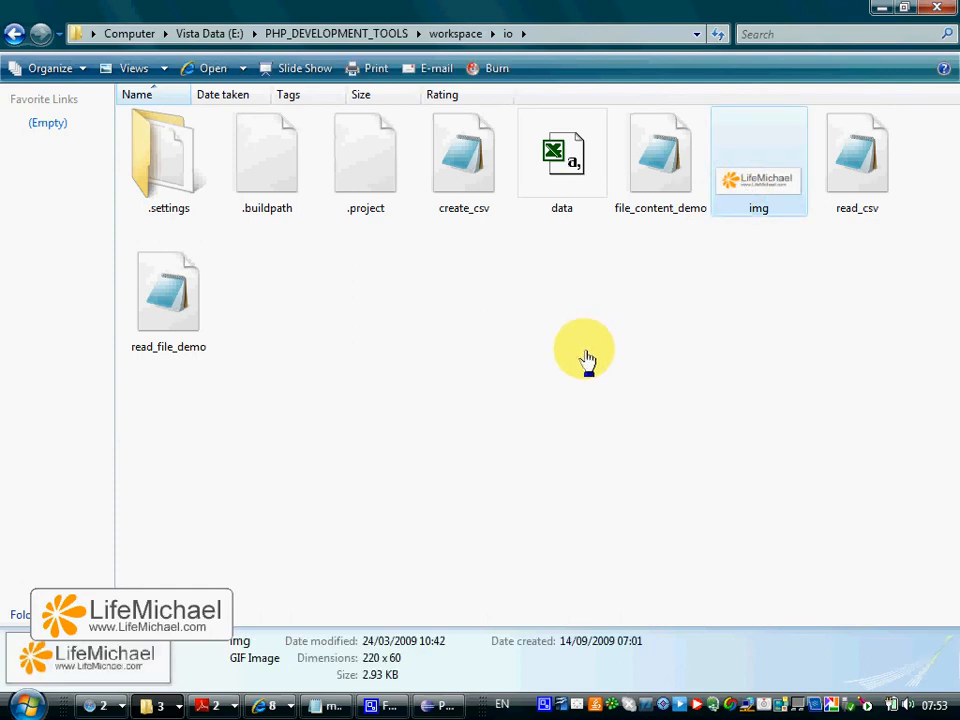
mouse_move(684, 336)
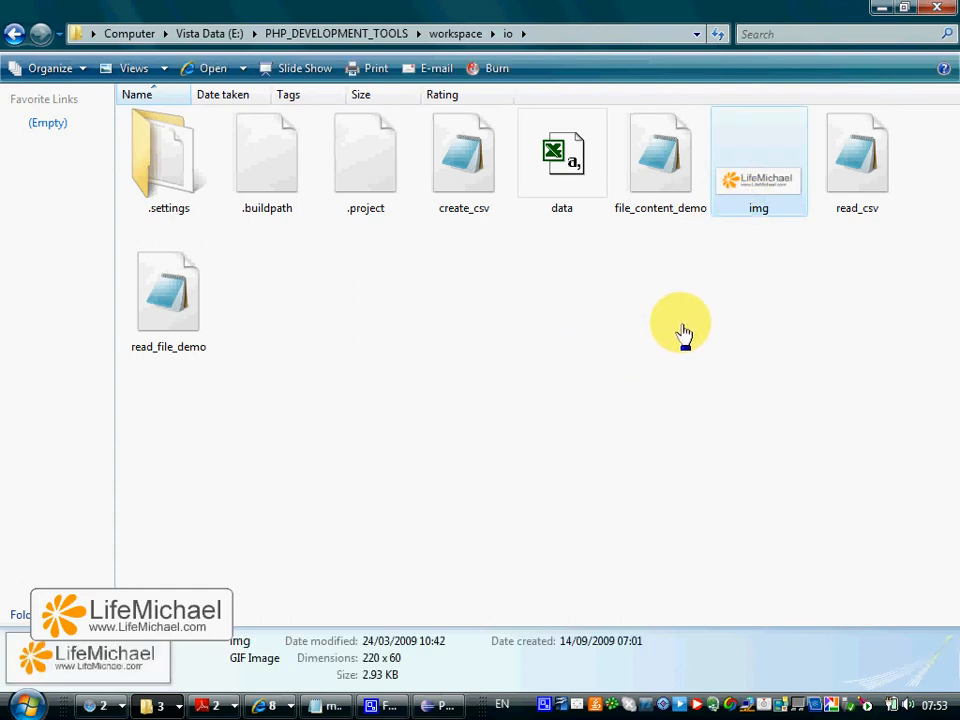
mouse_move(590, 344)
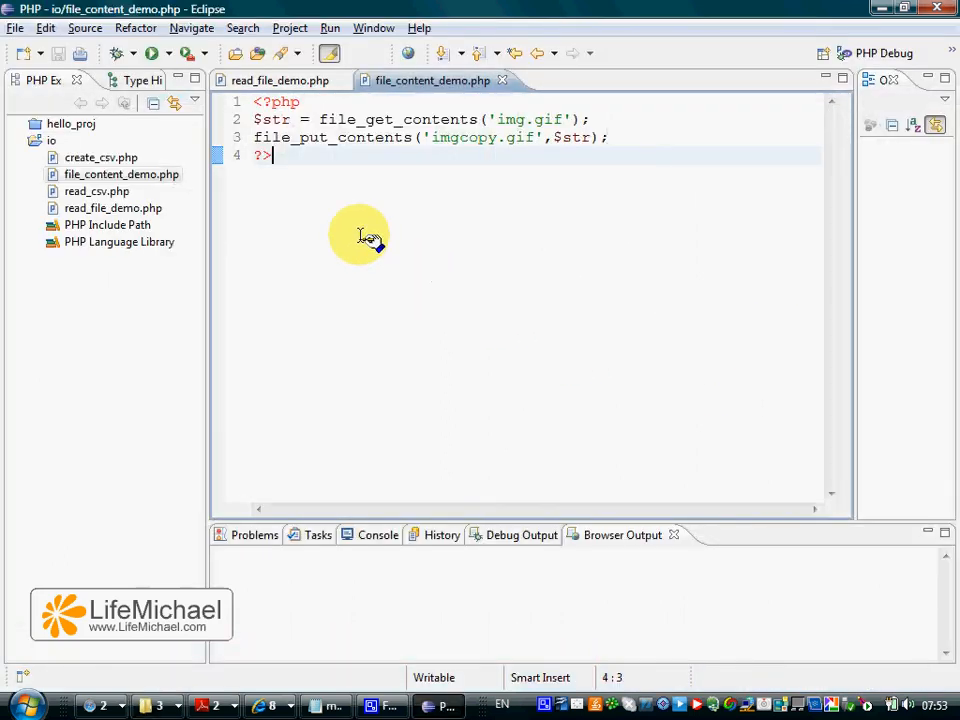
right_click(96, 172)
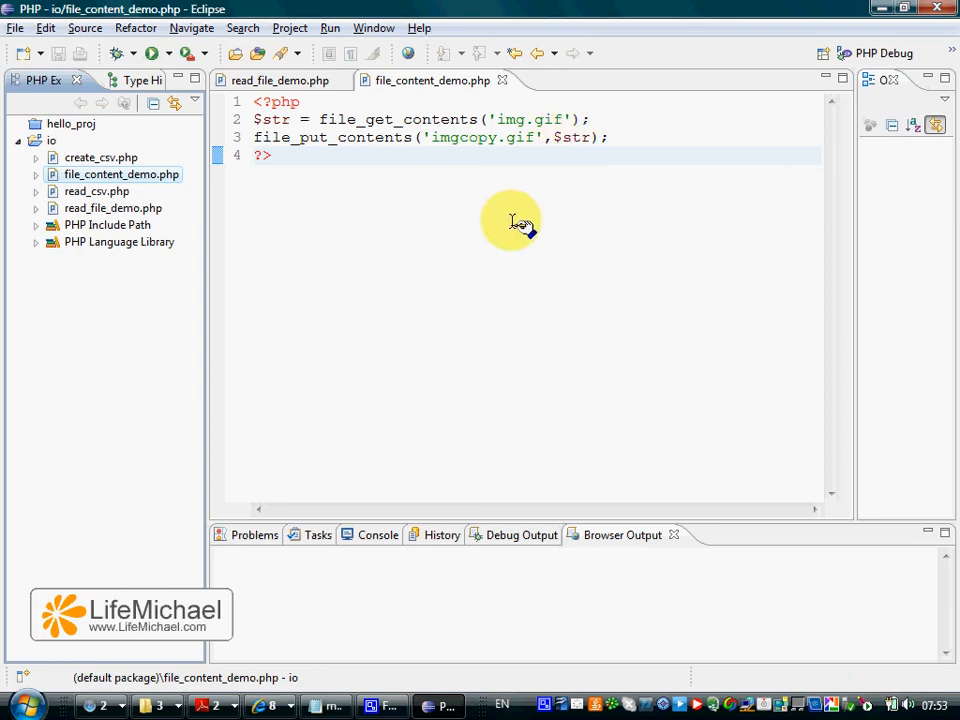
mouse_move(444, 150)
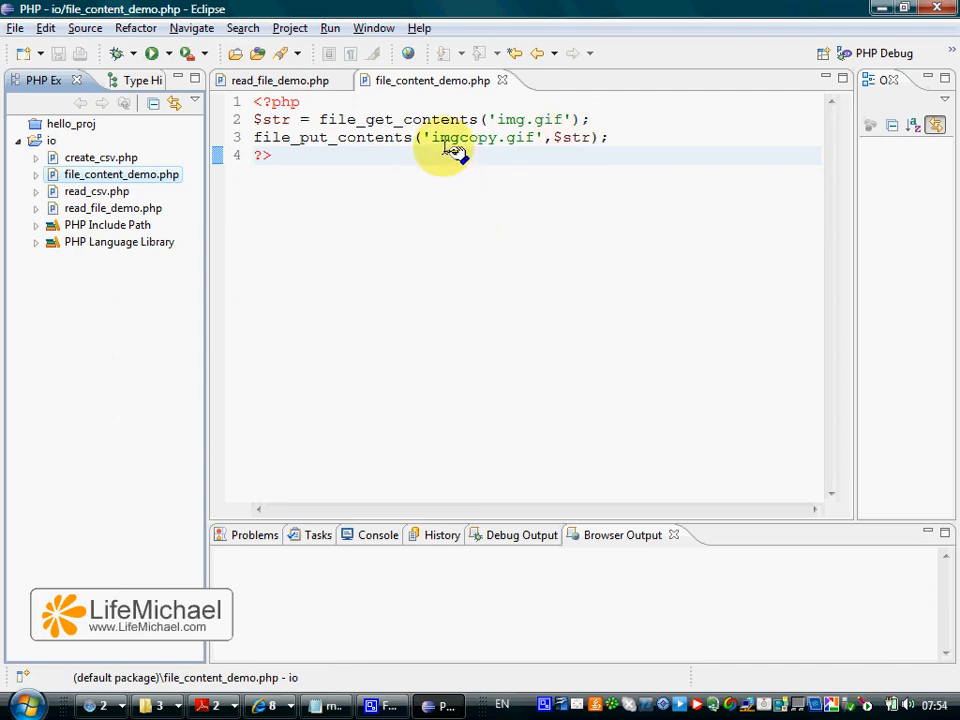
mouse_move(484, 150)
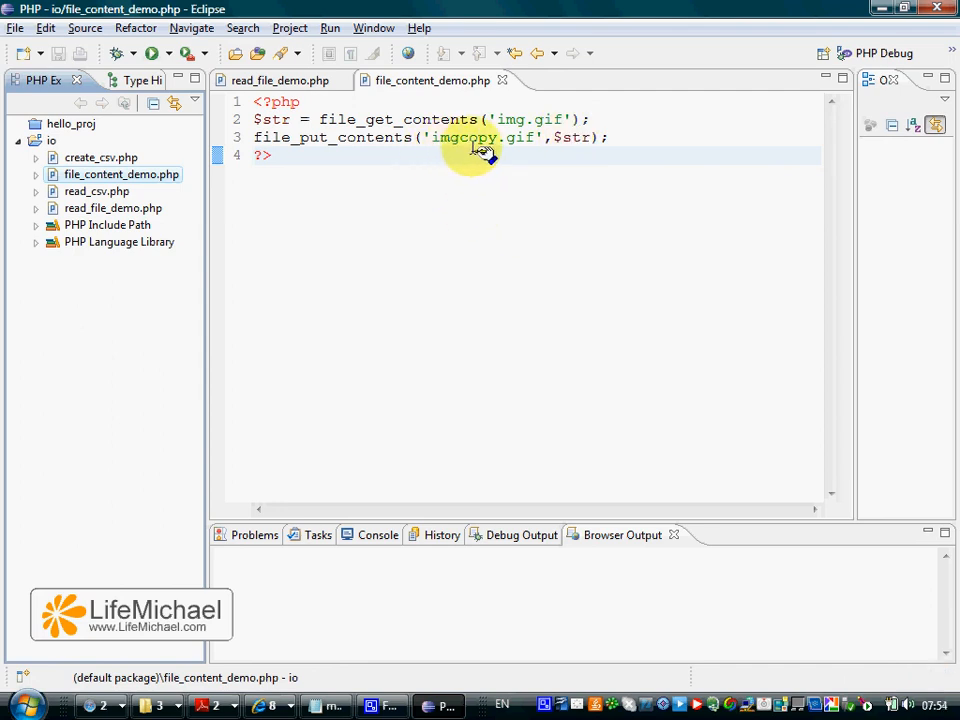
mouse_move(524, 192)
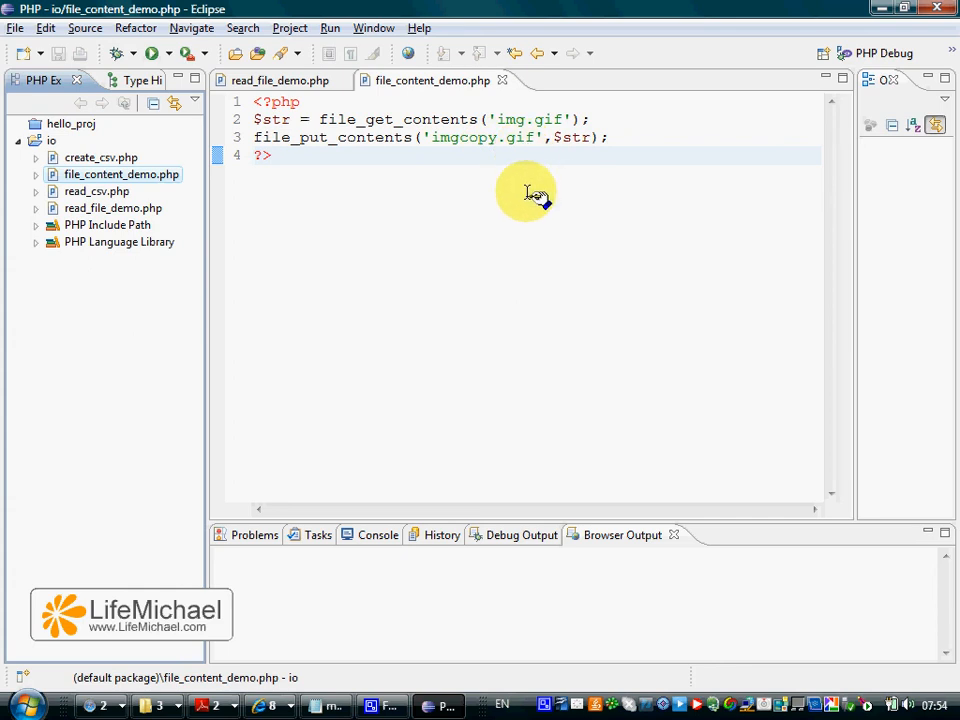